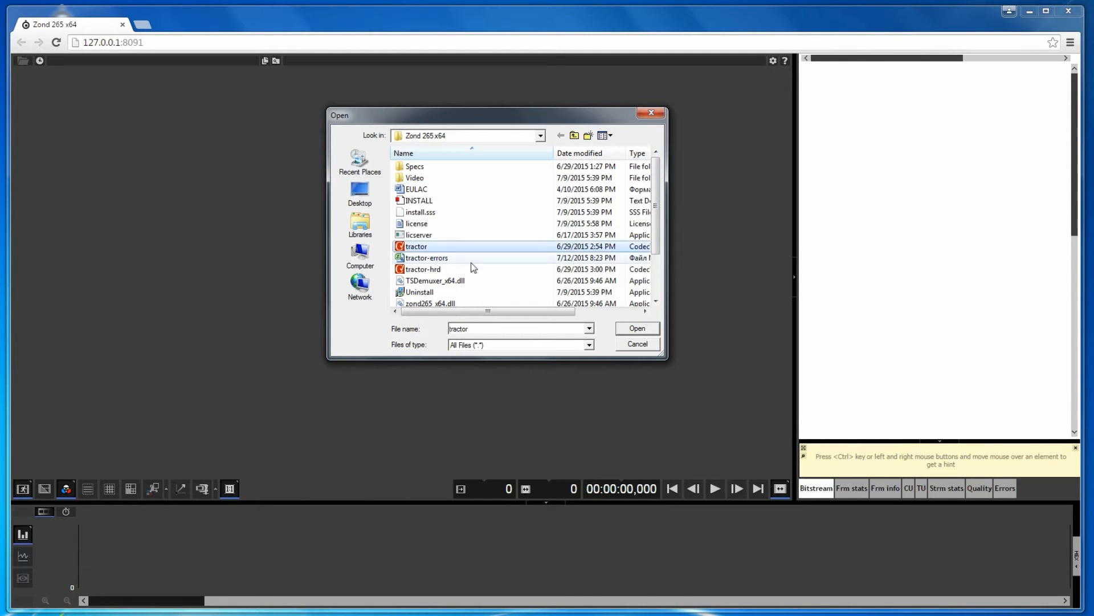
- Select the tractor.265 stream in the Open dialog to load it for analysis
{"action": "left_click", "coordinate": [637, 329]}
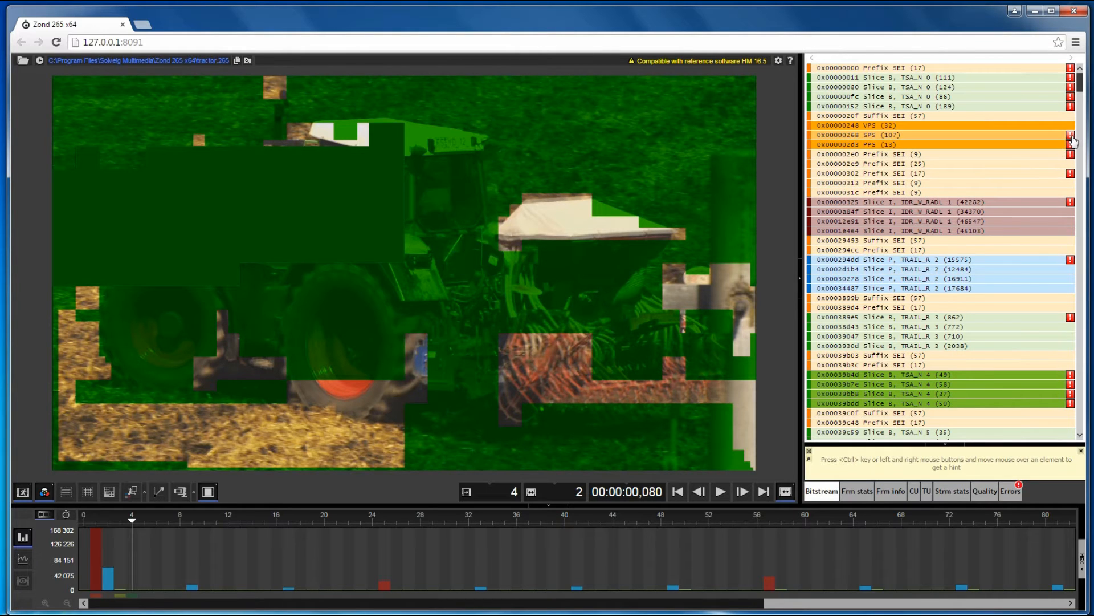
- Show the SPS unit's error details to reach the cited H.265 spec section
{"action": "left_click", "coordinate": [1068, 135]}
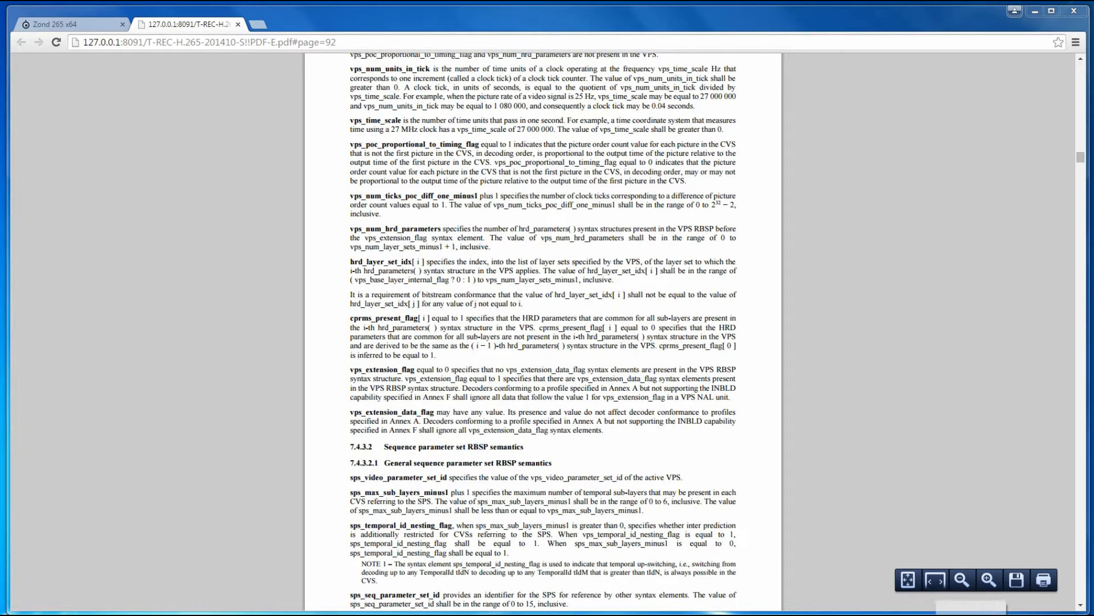
{"action": "left_click", "coordinate": [63, 24]}
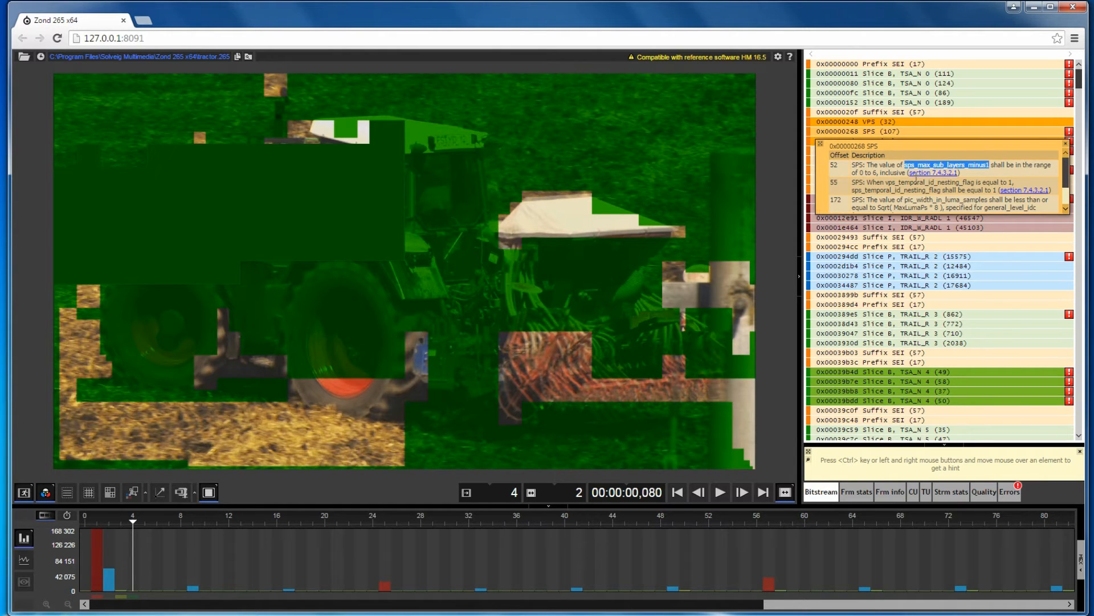
{"action": "mouse_move", "coordinate": [848, 176]}
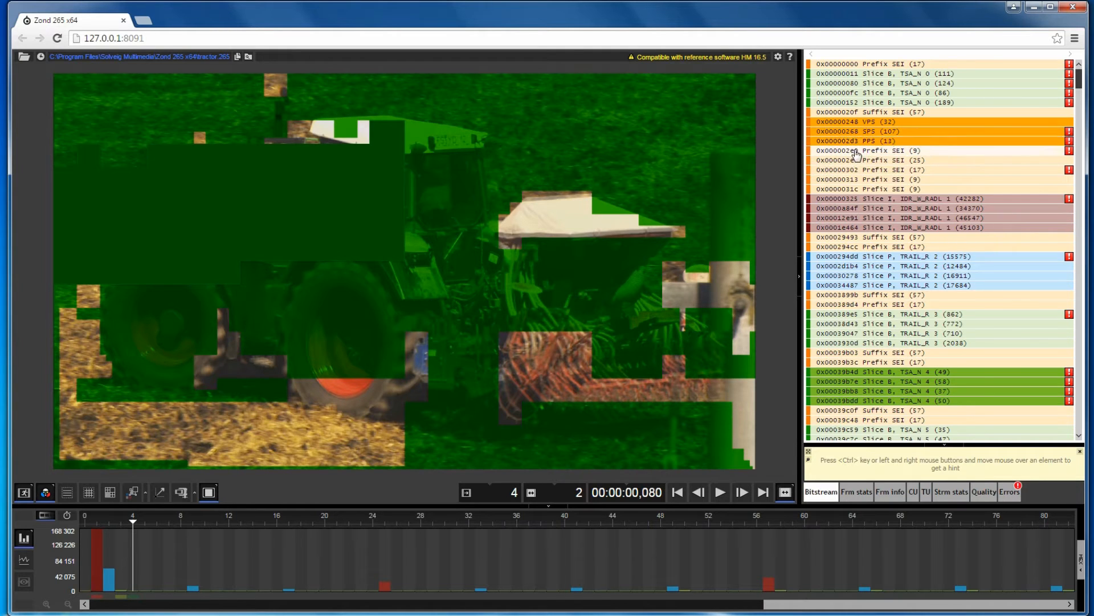
- Dismiss the error popup and expand the SPS unit, revealing sps_max_sub_layers_minus1 = 7
{"action": "left_click", "coordinate": [868, 130]}
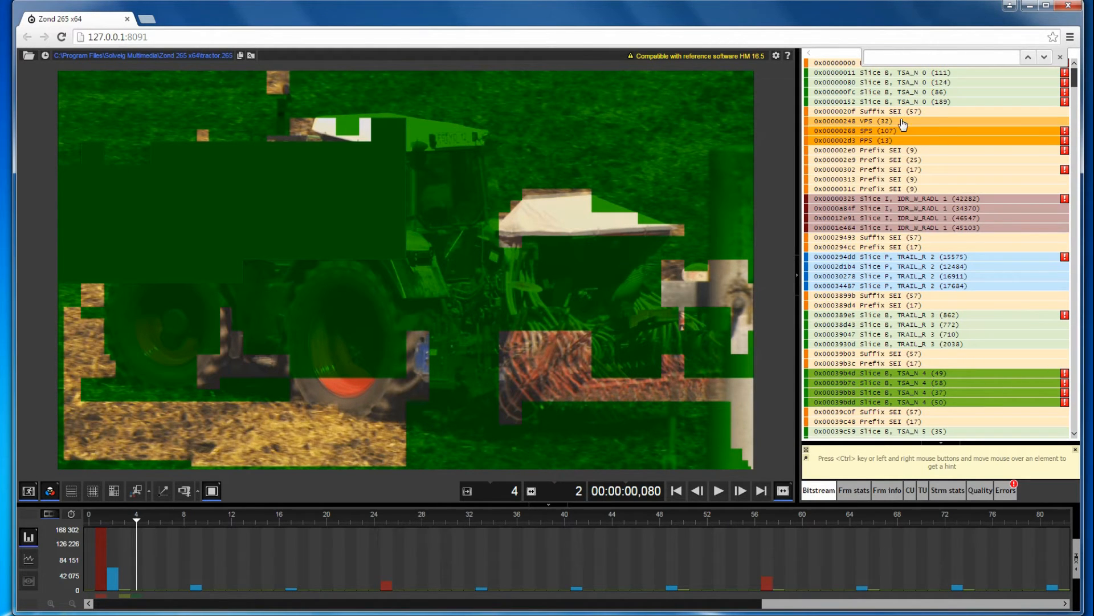
{"action": "left_click", "coordinate": [859, 121]}
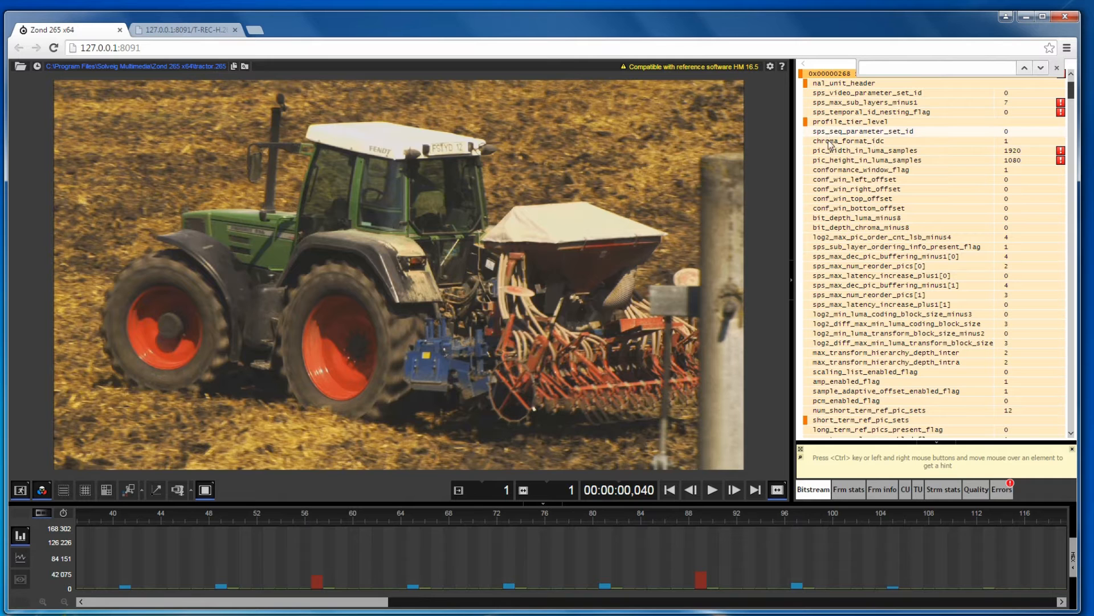
- Expand the VPS unit instead, showing vps_max_sub_layers_minus1 = 1 with no errors
{"action": "left_click", "coordinate": [865, 150]}
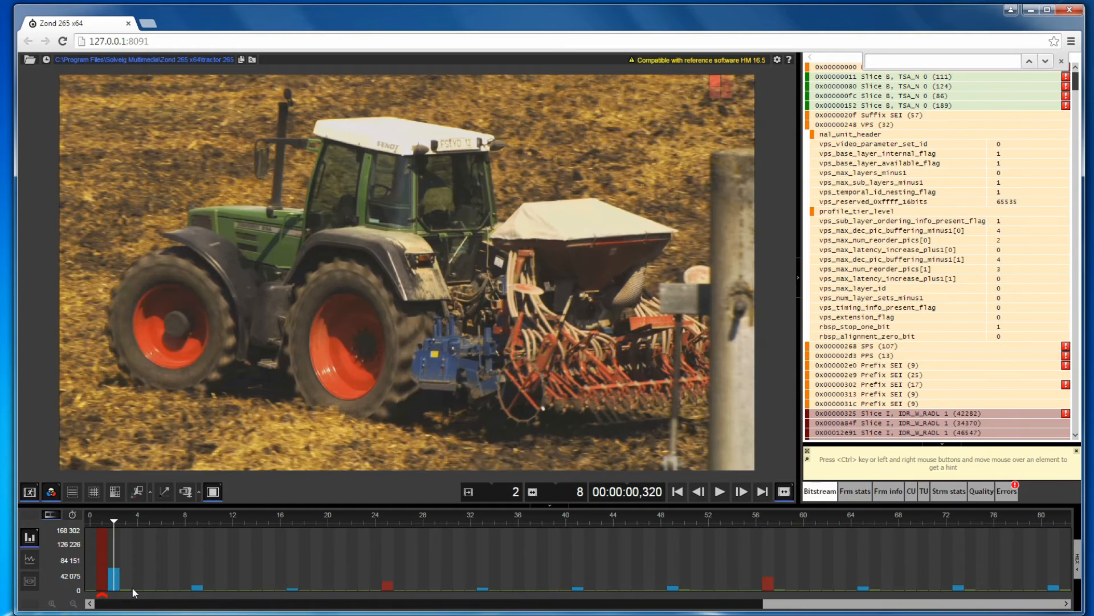
- Jump to corrupted frame 4 and locate the damaged Slice B TSA_N 4 row
{"action": "left_click", "coordinate": [741, 493]}
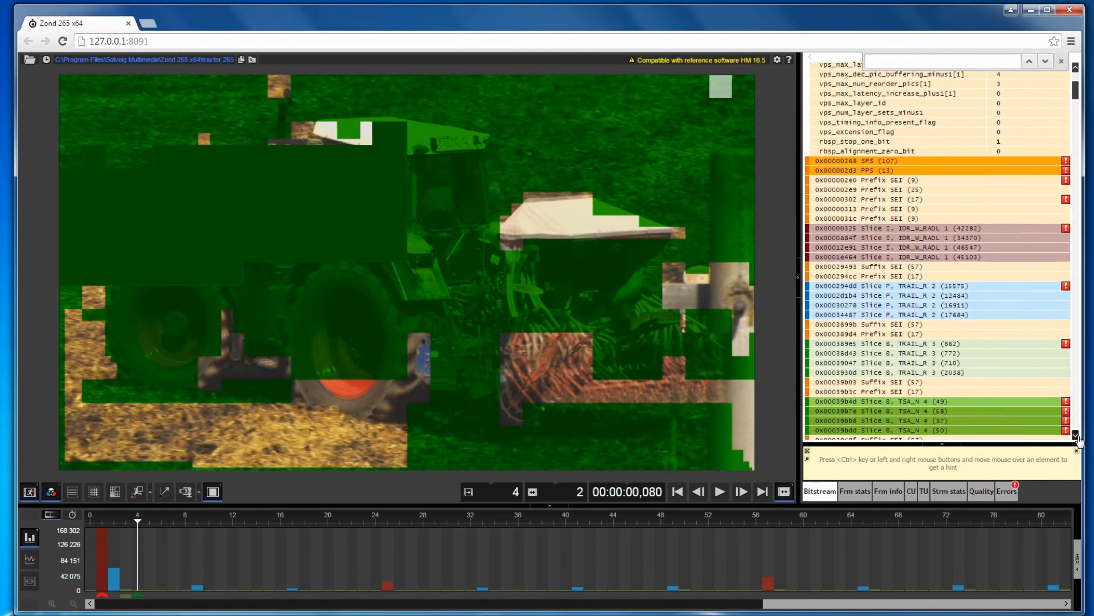
{"action": "scroll", "scroll_direction": "down", "scroll_amount": 3}
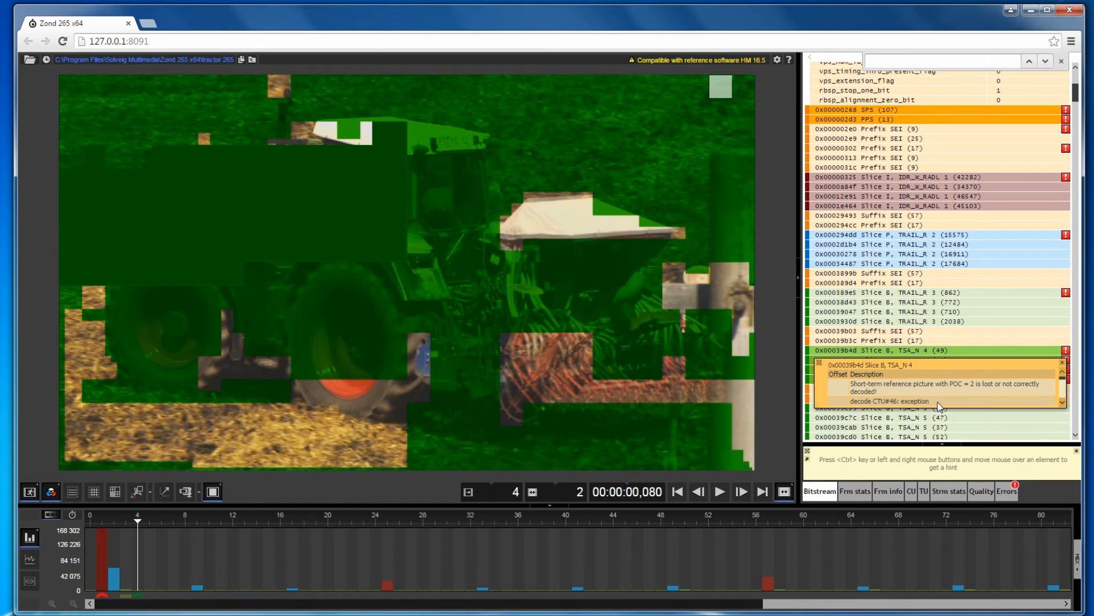
{"action": "mouse_move", "coordinate": [408, 262]}
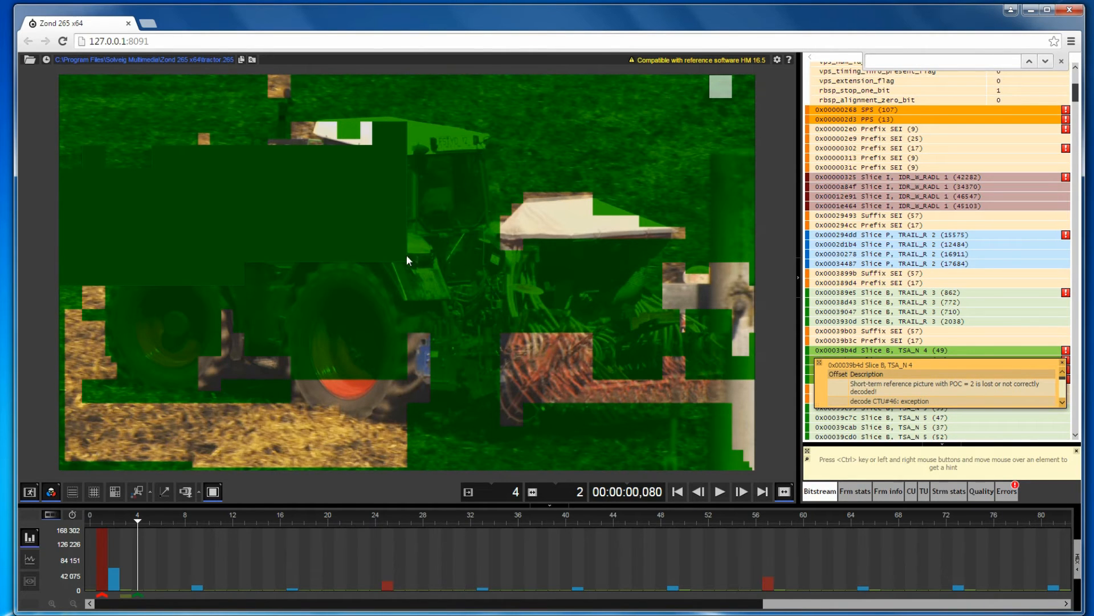
{"action": "mouse_move", "coordinate": [393, 247]}
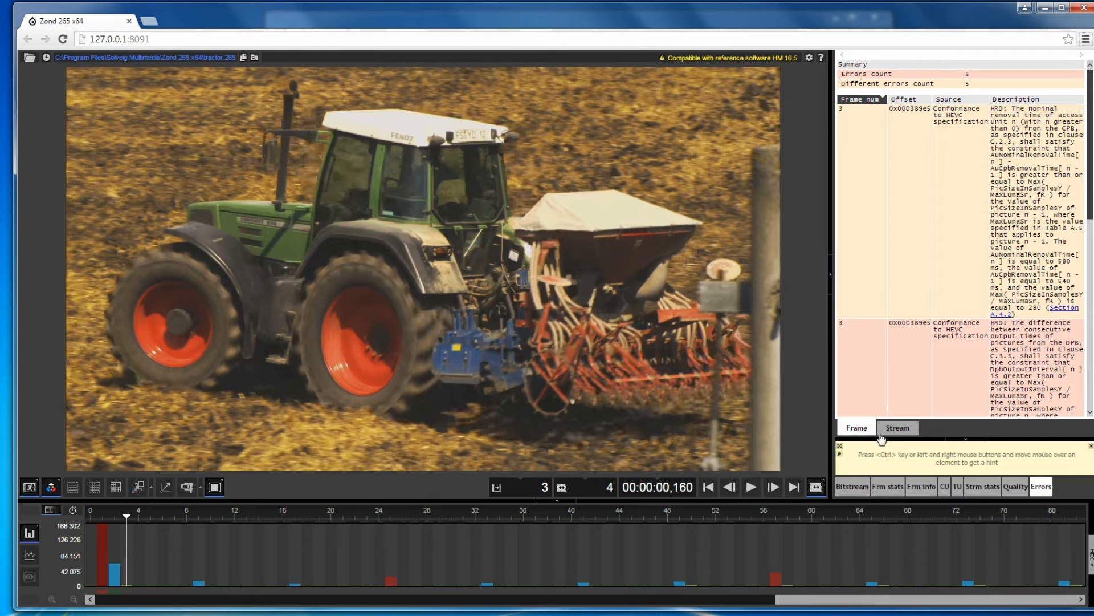
- List errors for the entire stream and sort them by source
{"action": "left_click", "coordinate": [897, 428]}
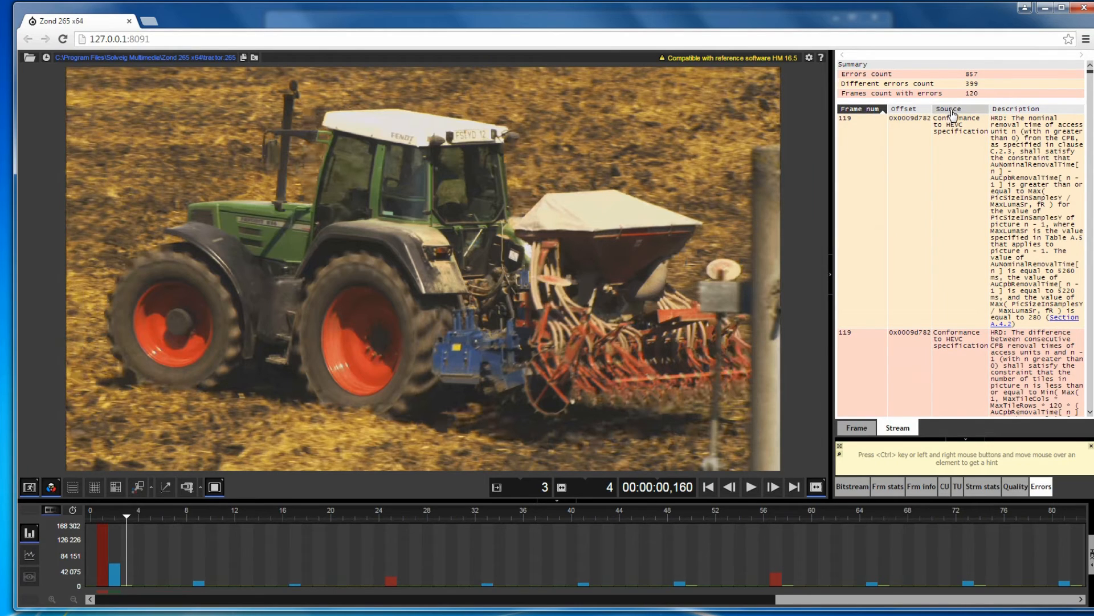
{"action": "left_click", "coordinate": [948, 108]}
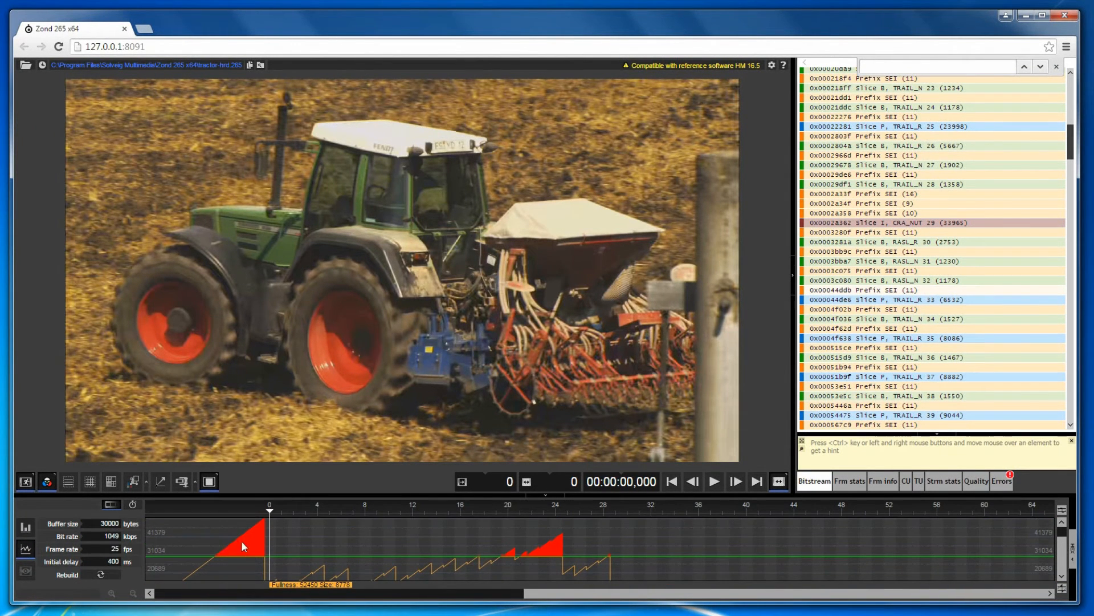
{"action": "mouse_move", "coordinate": [189, 568]}
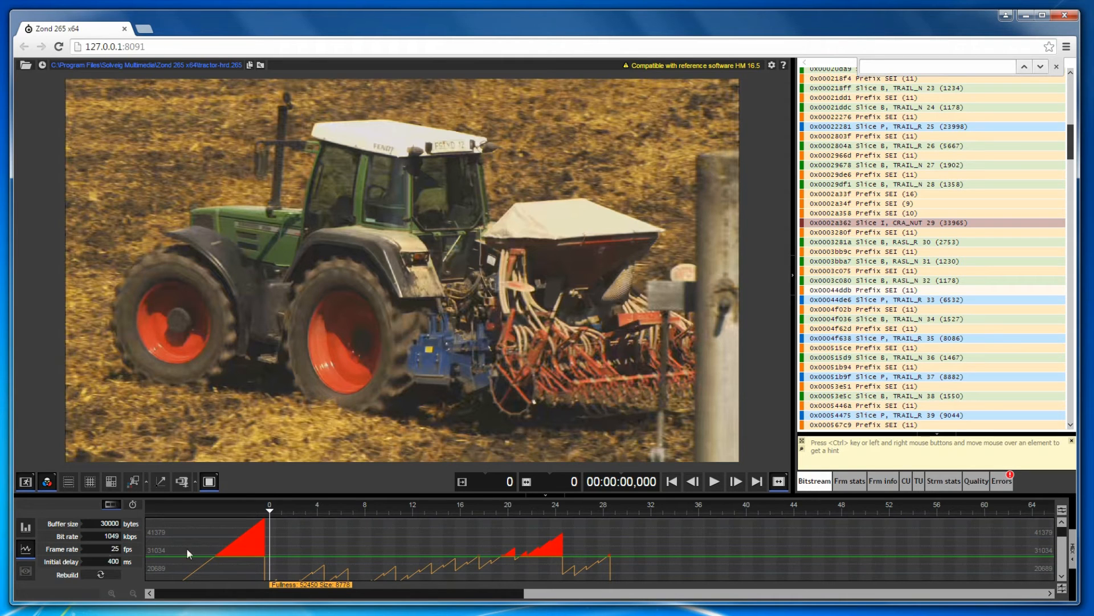
{"action": "mouse_move", "coordinate": [821, 517]}
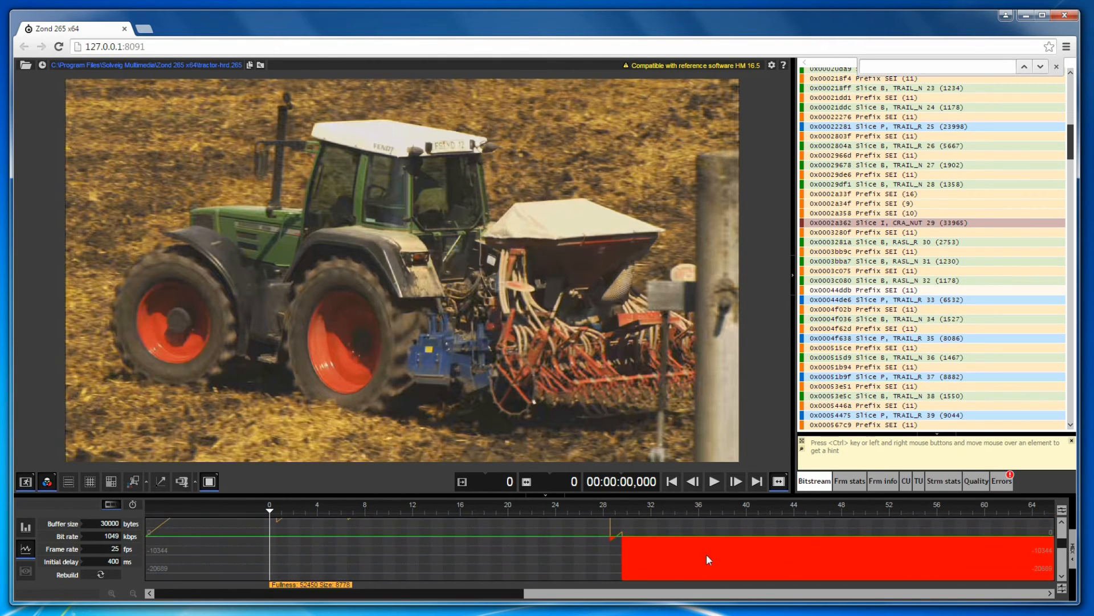
{"action": "mouse_move", "coordinate": [192, 570]}
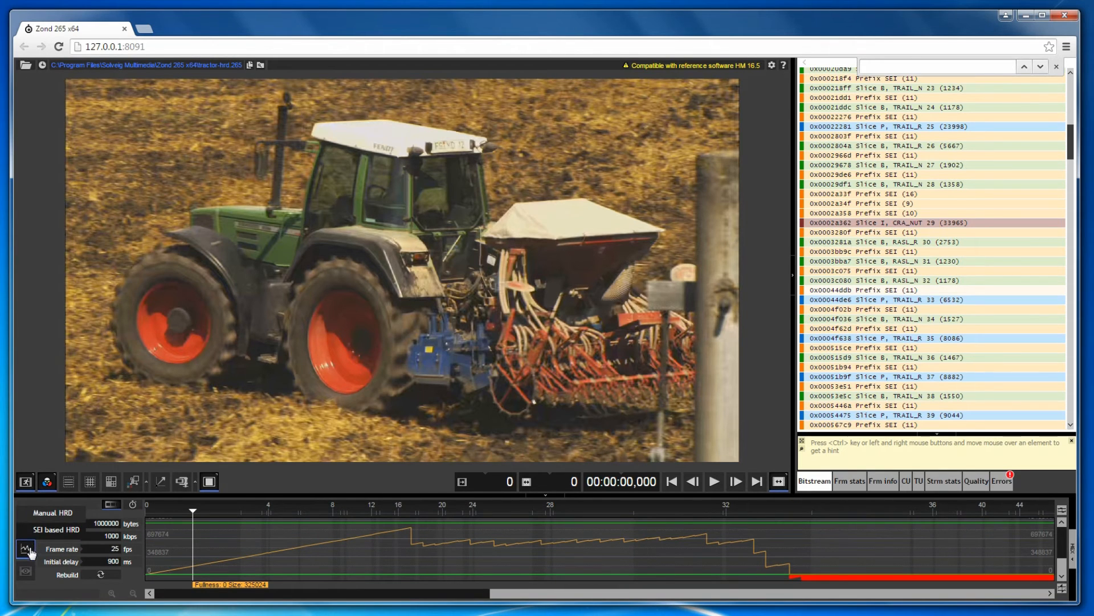
{"action": "mouse_move", "coordinate": [28, 547]}
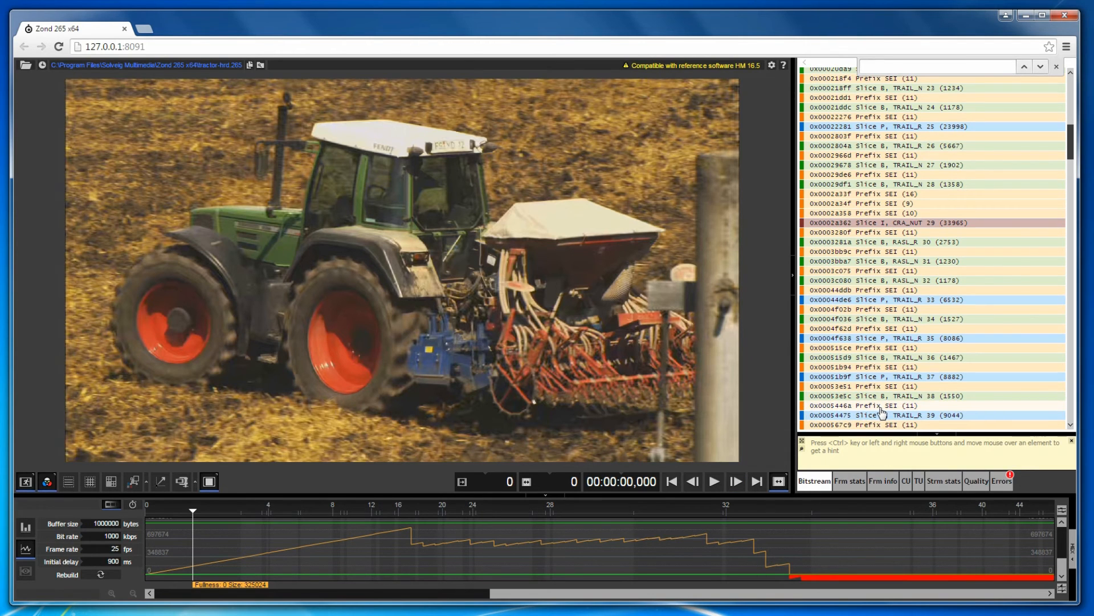
- Switch the HRD graph from Manual to SEI based HRD and rebuild it
{"action": "left_click", "coordinate": [873, 405]}
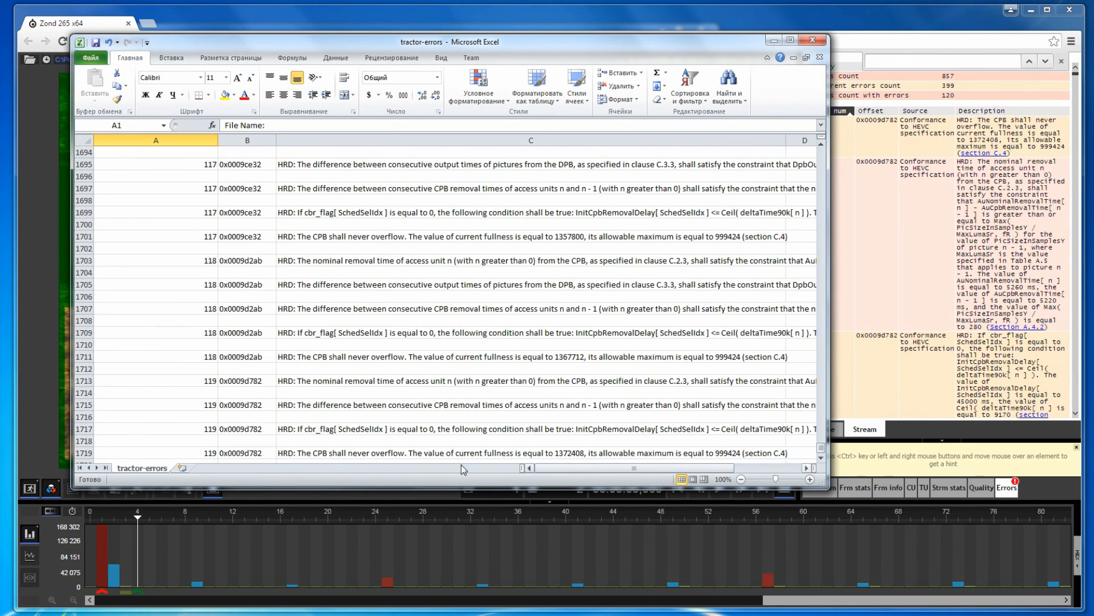
- Select the last error row A1719, frame 119's CPB overflow violation
{"action": "left_click", "coordinate": [148, 452]}
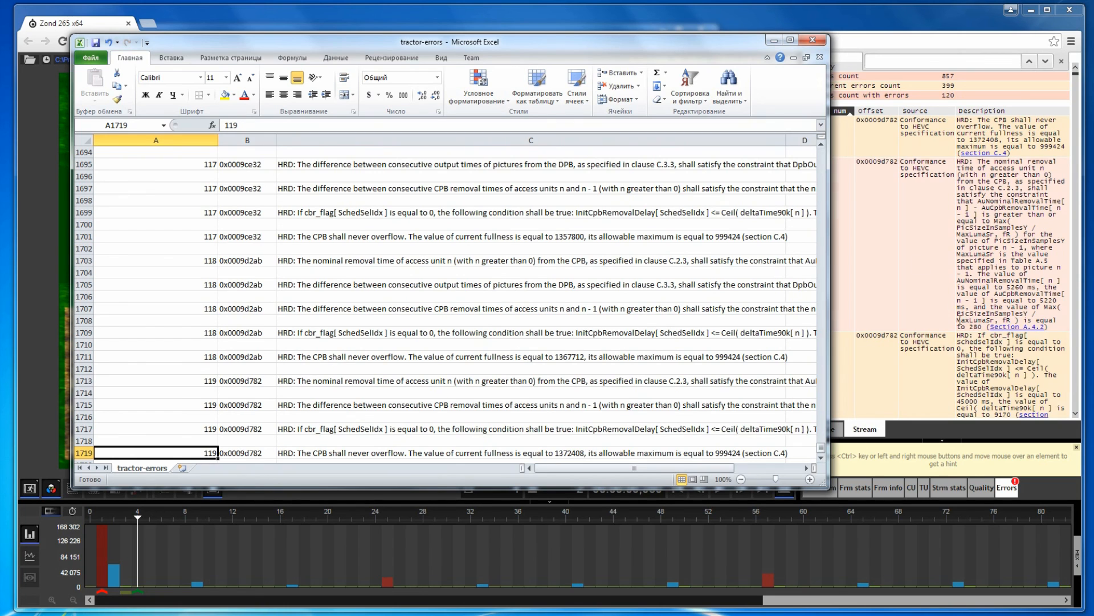